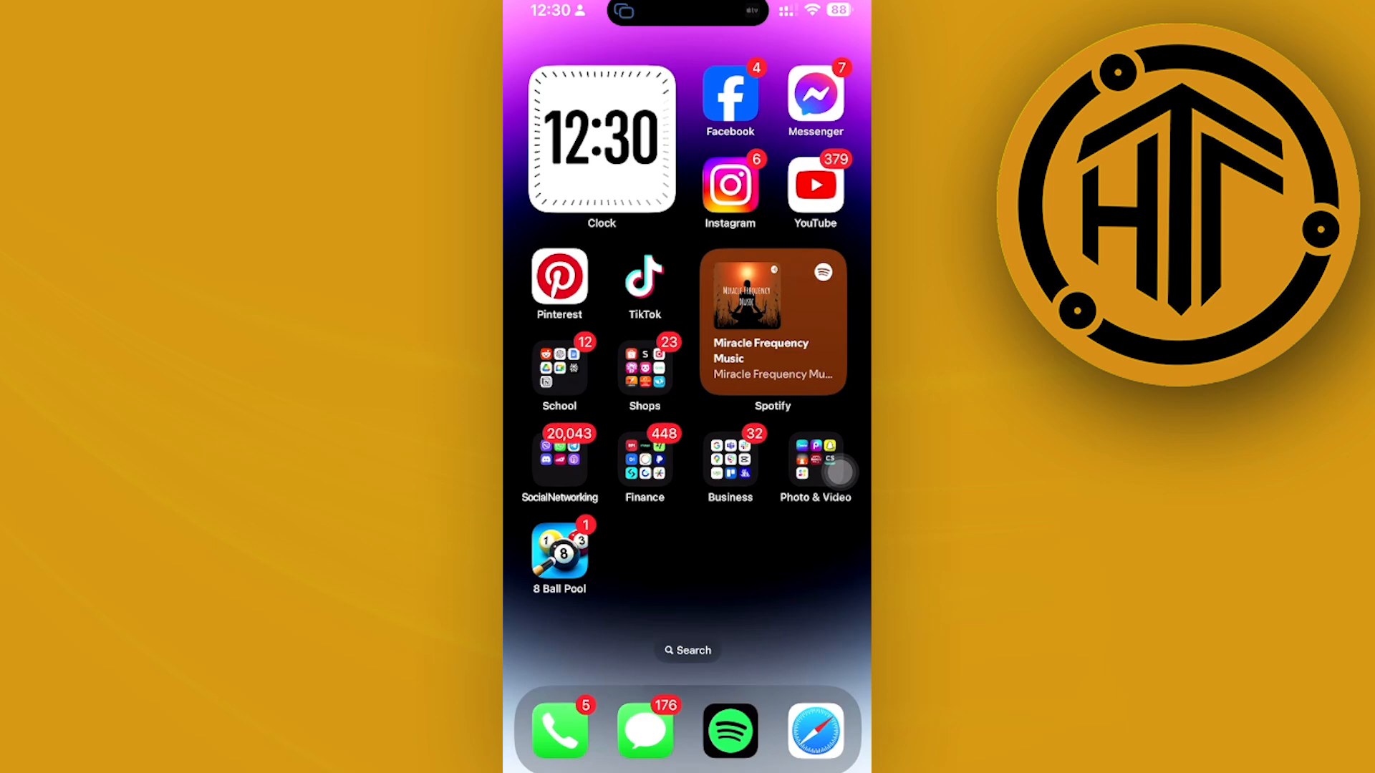
Launch Facebook and reach two-factor authentication under Accounts Center's Password and security
click(728, 99)
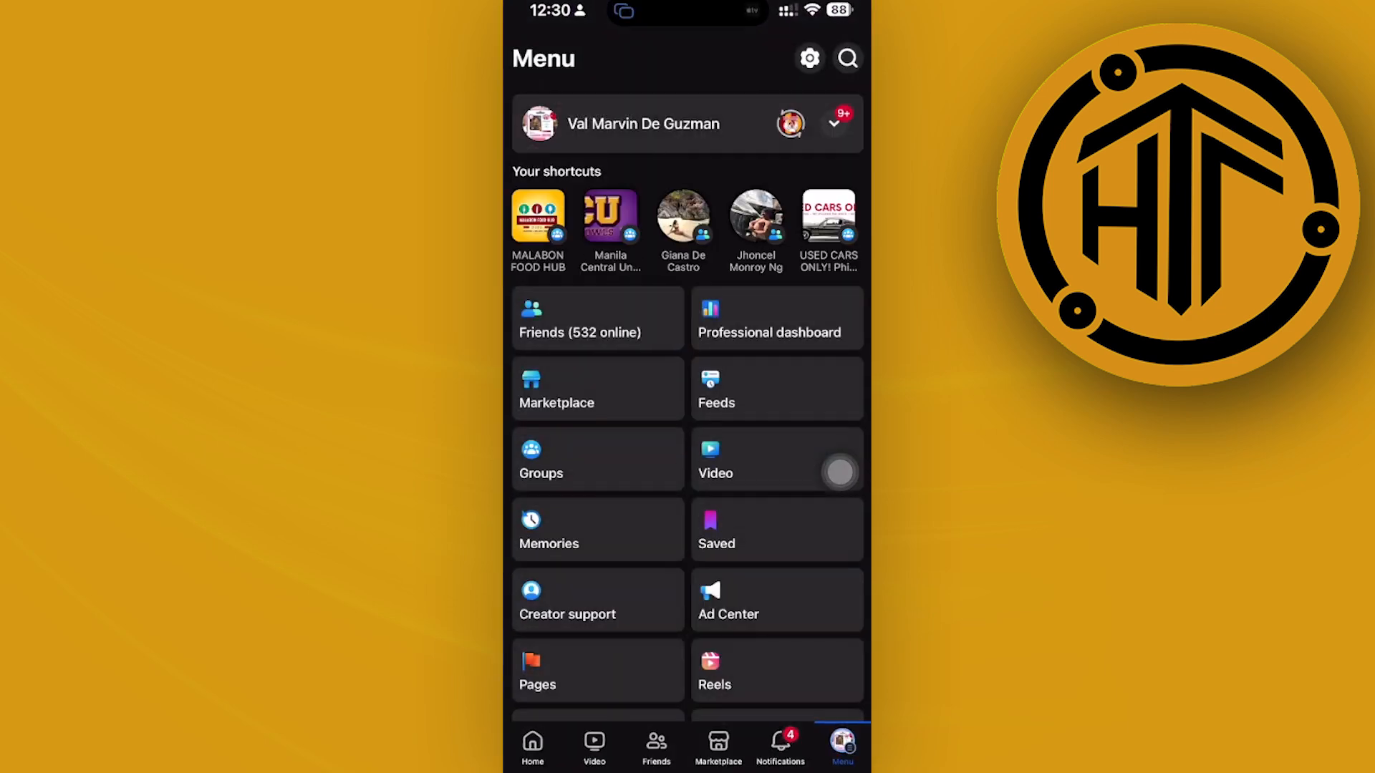
click(807, 58)
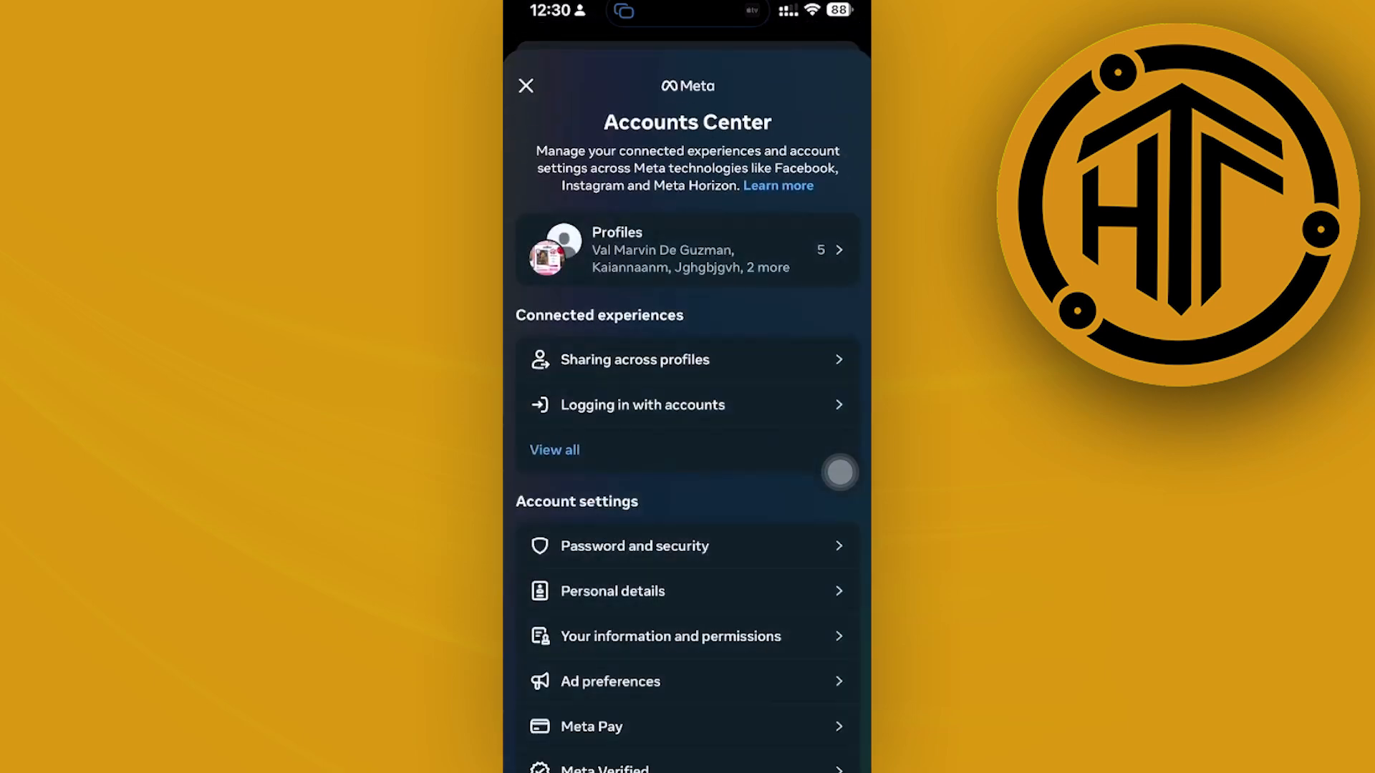
click(634, 545)
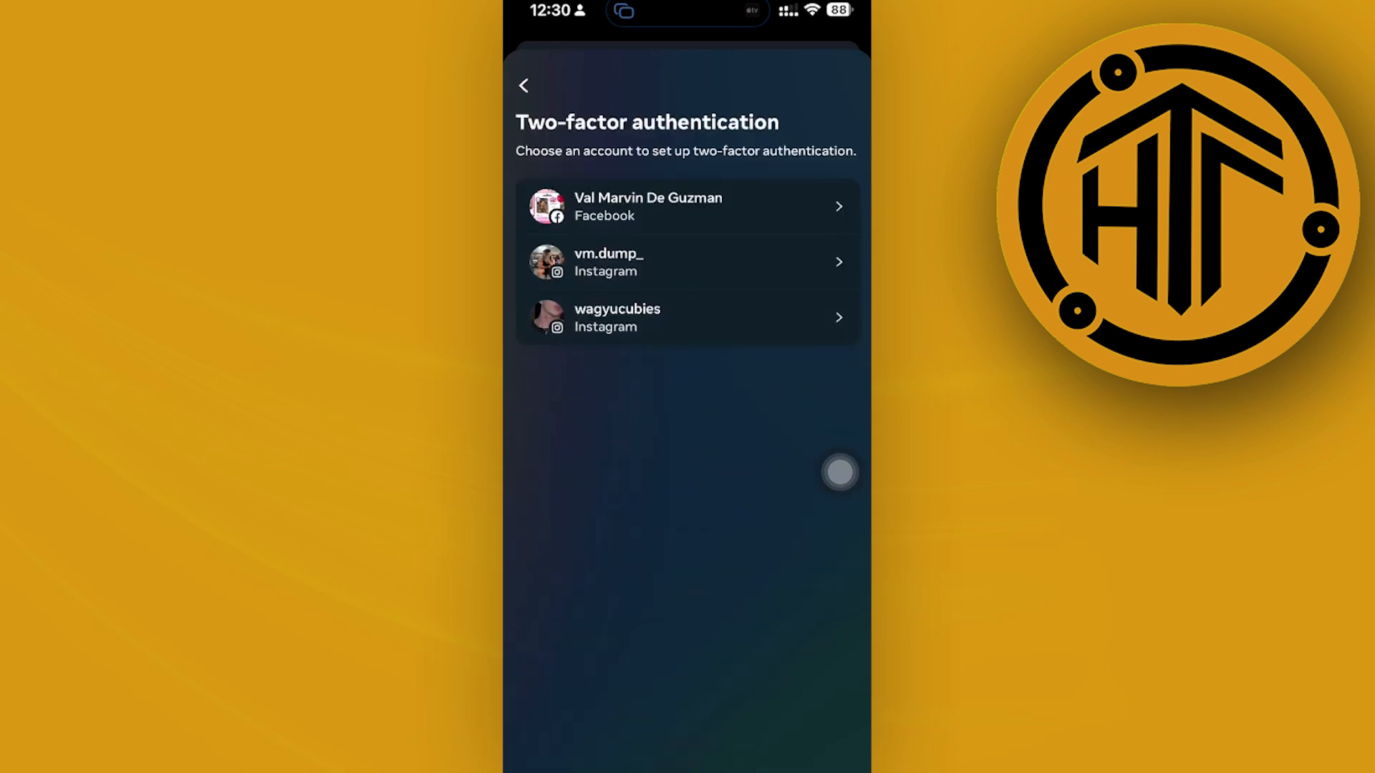
click(687, 206)
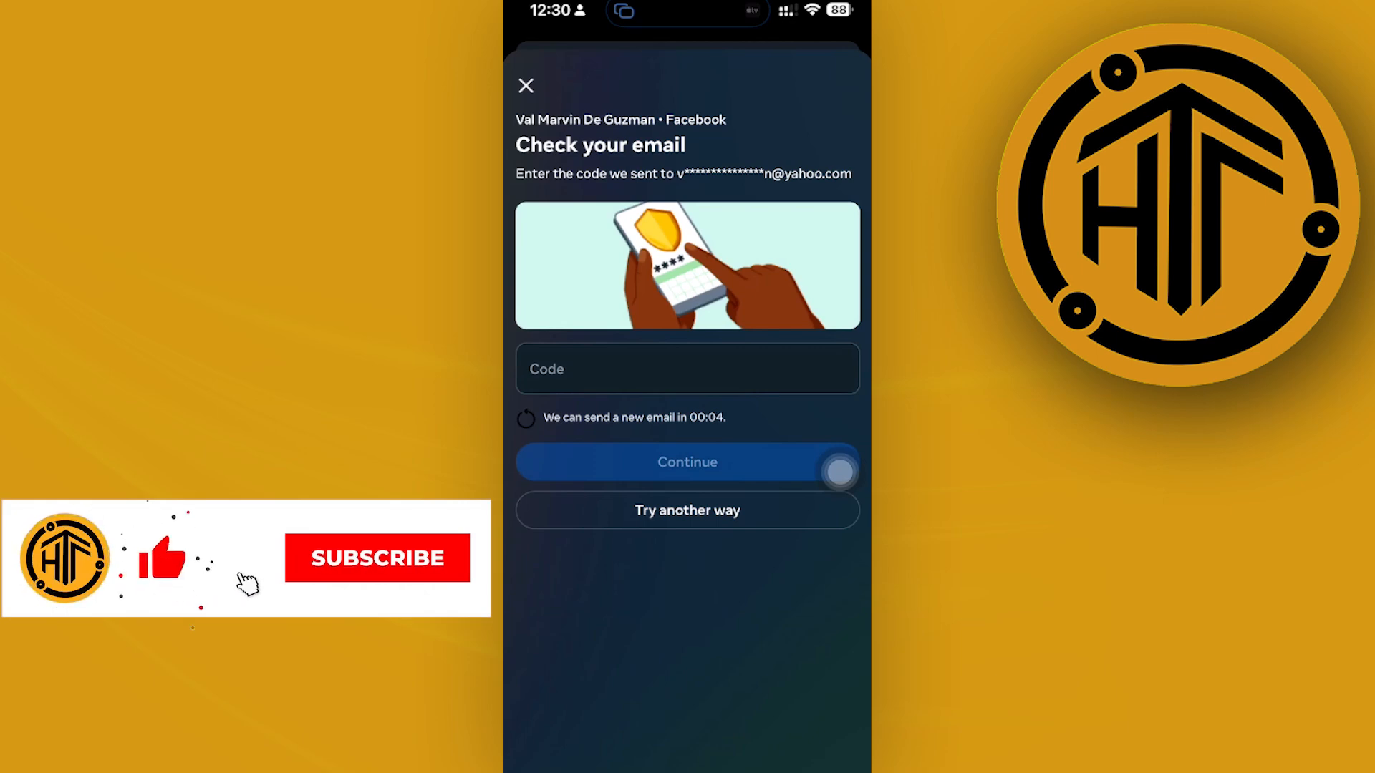
Select the Facebook account to reach the 'Check your email' verification code screen
click(378, 557)
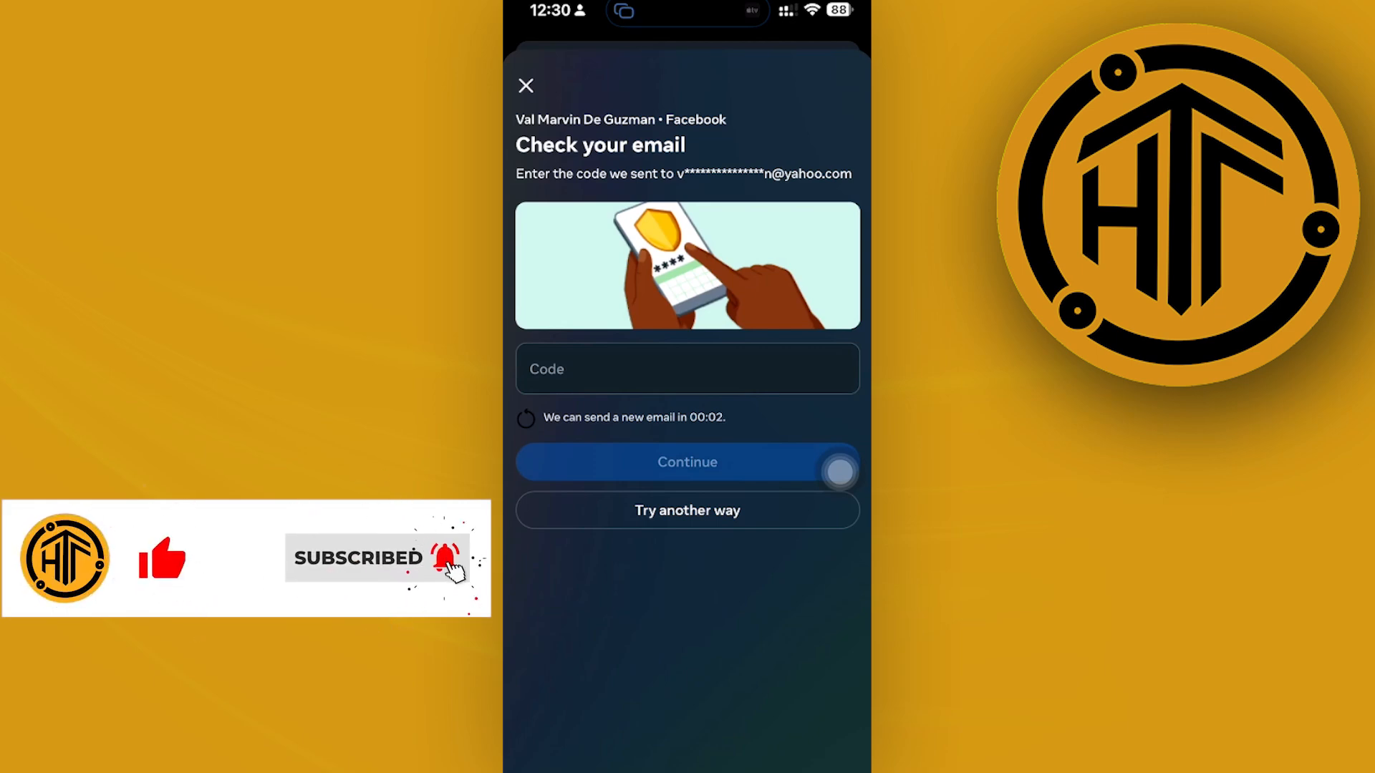